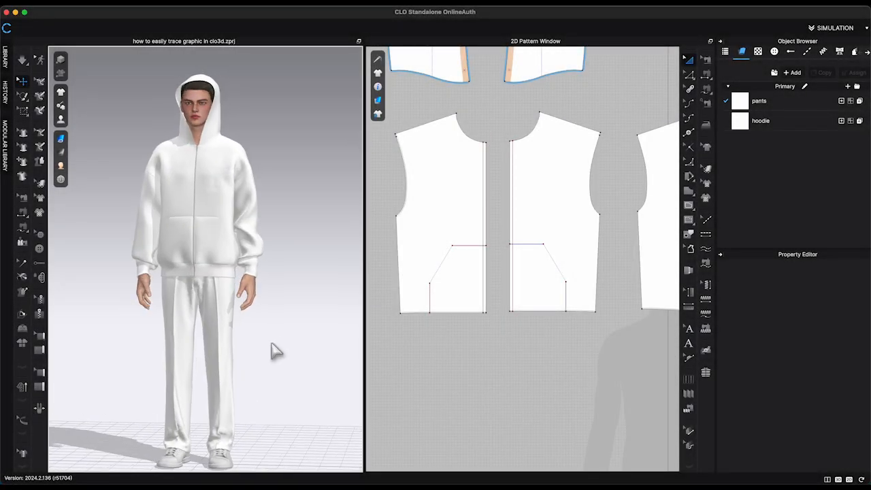
Place the letter K2.png graphic on the front bodice at 6 in width
{"action": "scroll", "scroll_direction": "up", "scroll_amount": 3}
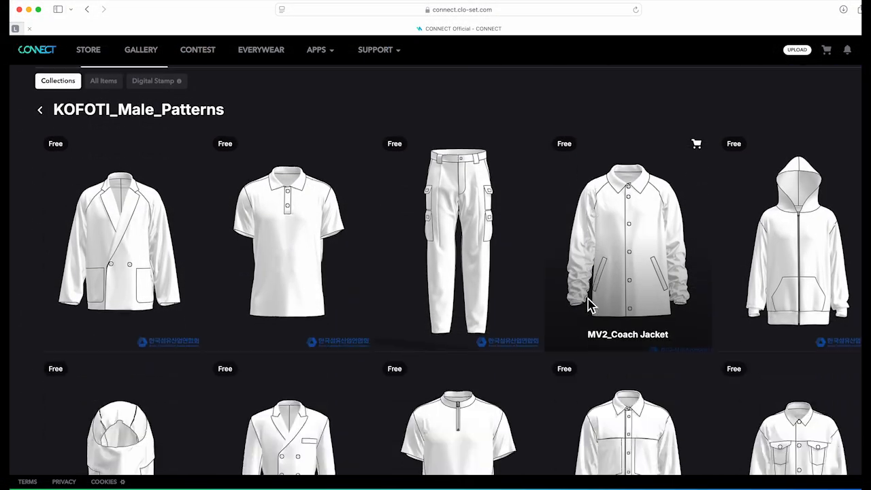
{"action": "scroll", "scroll_direction": "down", "scroll_amount": 3}
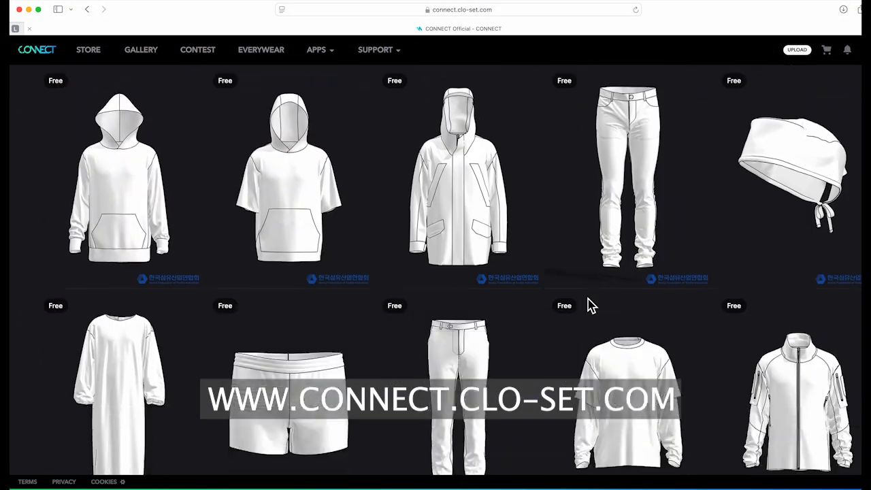
{"action": "scroll", "scroll_direction": "down", "scroll_amount": 3}
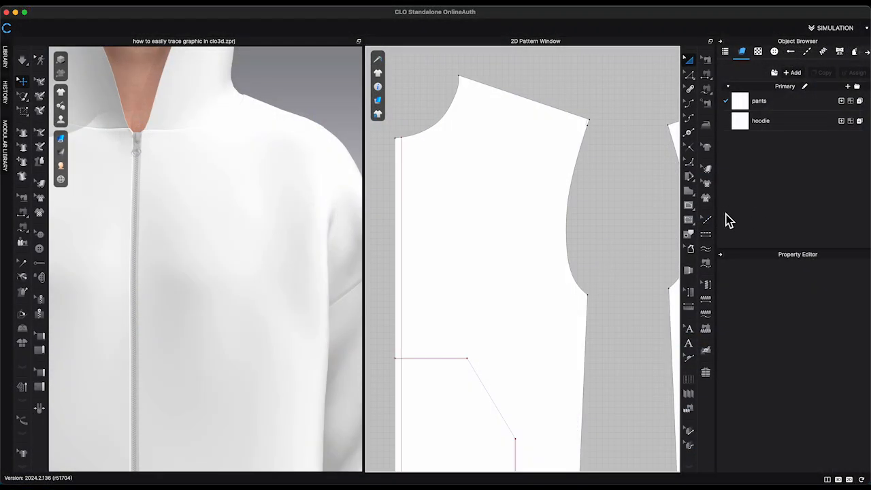
{"action": "mouse_move", "coordinate": [705, 198]}
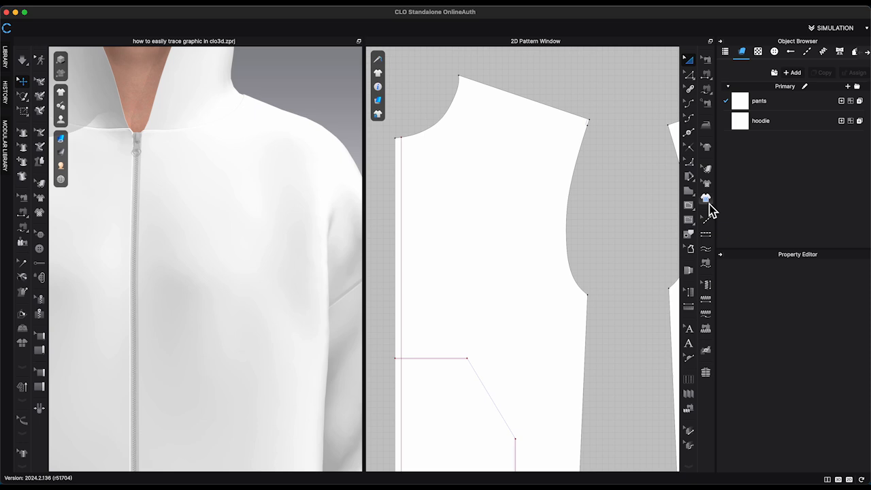
{"action": "left_click", "coordinate": [706, 198]}
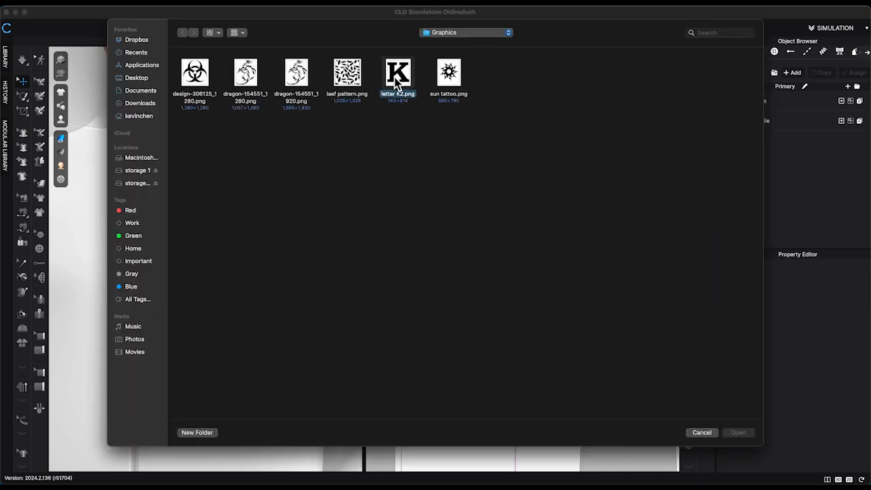
{"action": "left_click", "coordinate": [738, 432]}
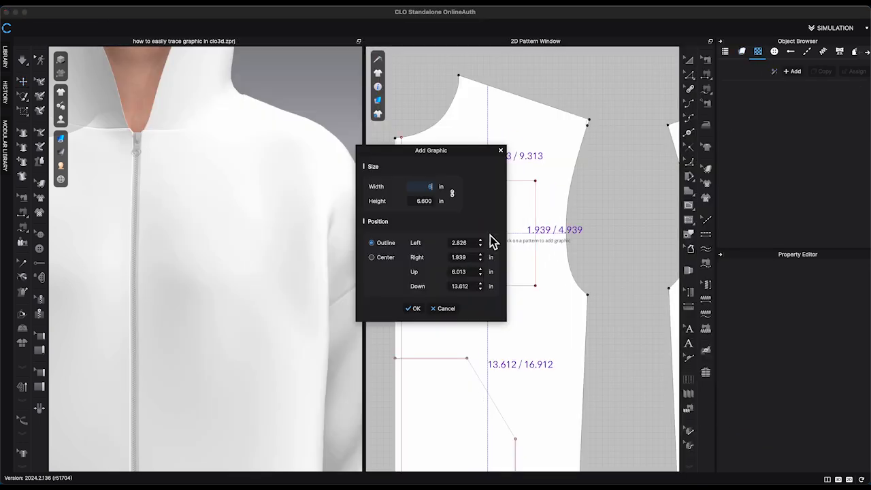
{"action": "left_click", "coordinate": [413, 308]}
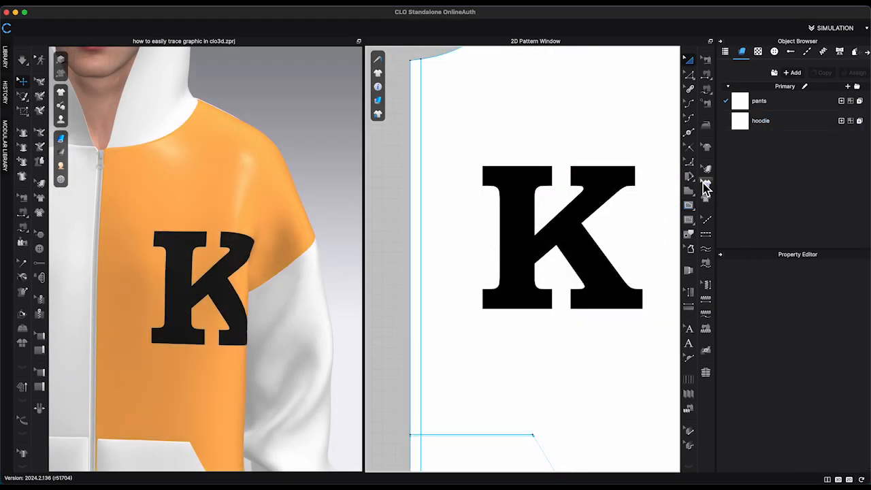
Trace the K graphic on the front bodice as an internal shape
{"action": "left_click", "coordinate": [562, 235]}
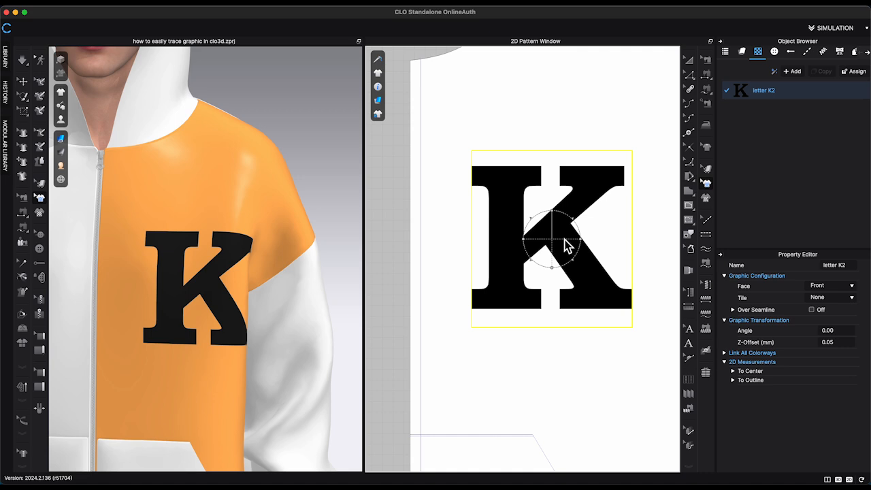
{"action": "right_click", "coordinate": [551, 241]}
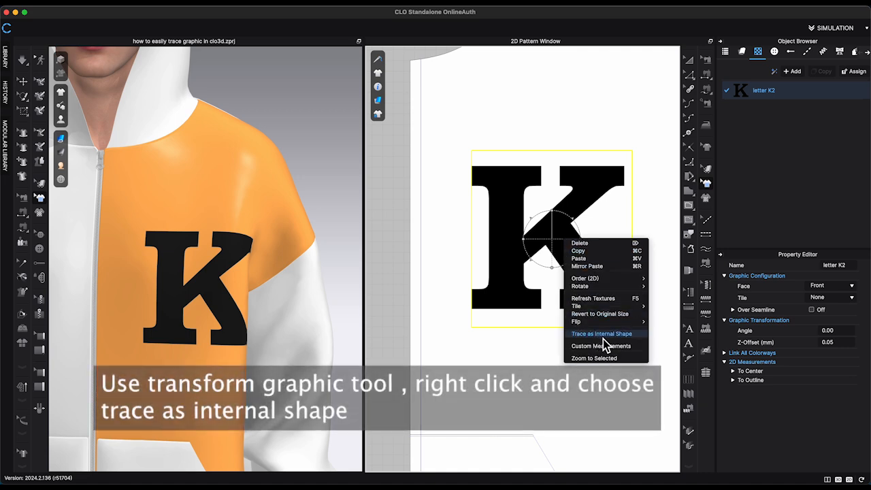
{"action": "left_click", "coordinate": [601, 333]}
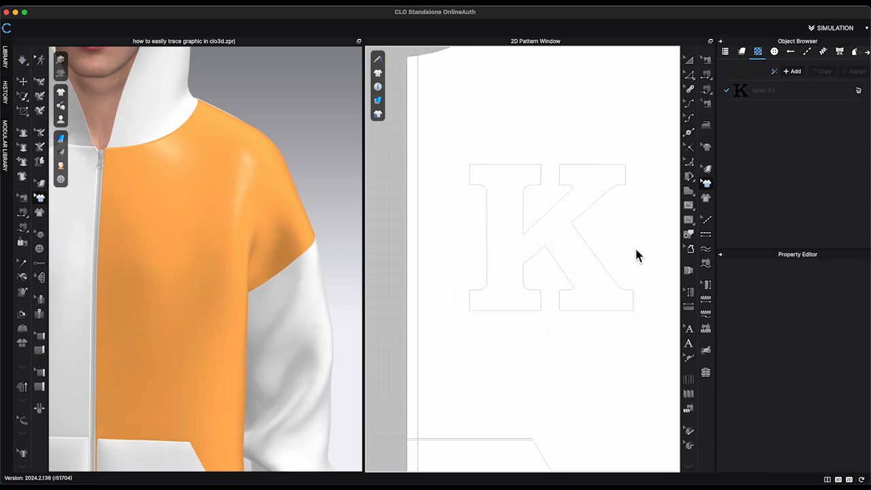
{"action": "mouse_move", "coordinate": [676, 78]}
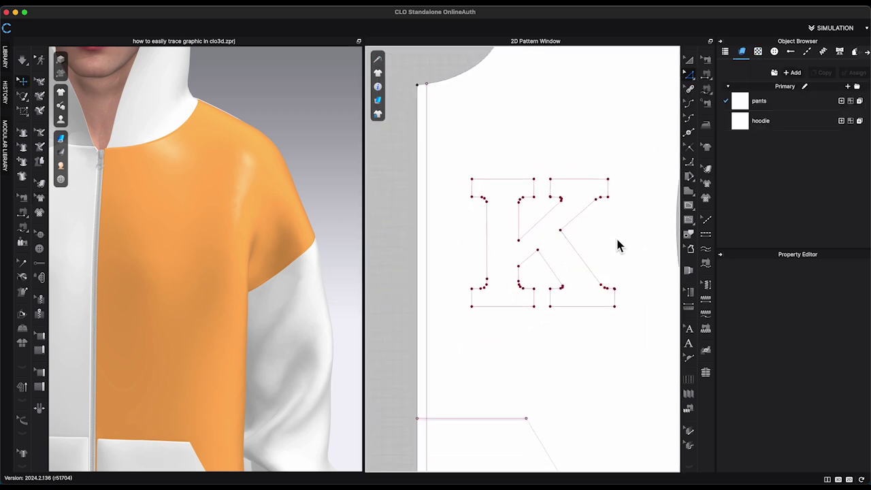
{"action": "left_click", "coordinate": [541, 241]}
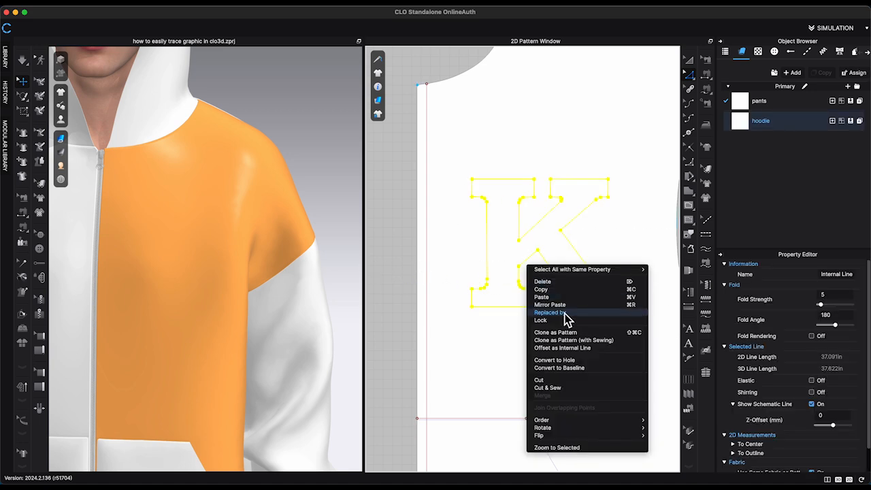
{"action": "mouse_move", "coordinate": [574, 385]}
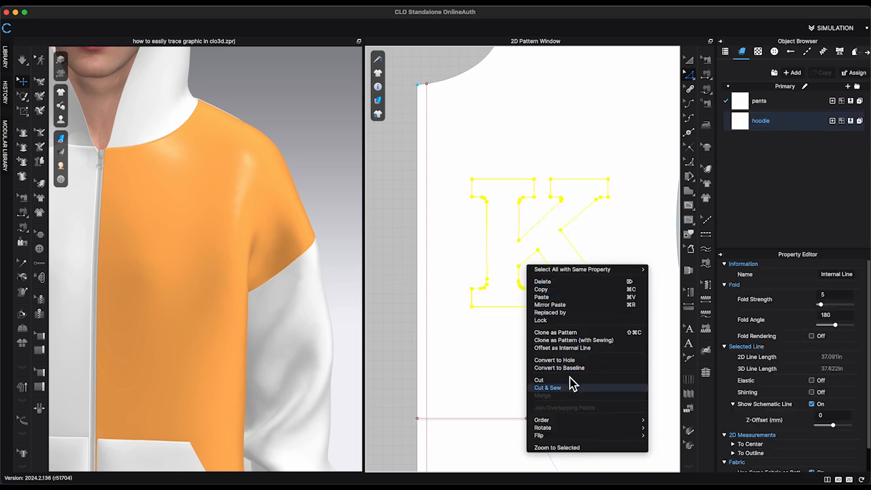
{"action": "left_click", "coordinate": [555, 332]}
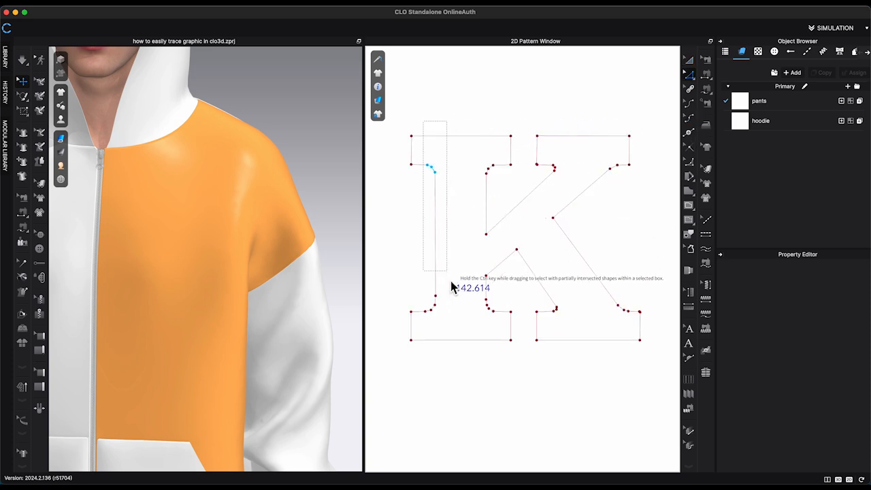
Convert the K's stem, diagonal leg and lower-right corner points into curve points
{"action": "left_click", "coordinate": [434, 204]}
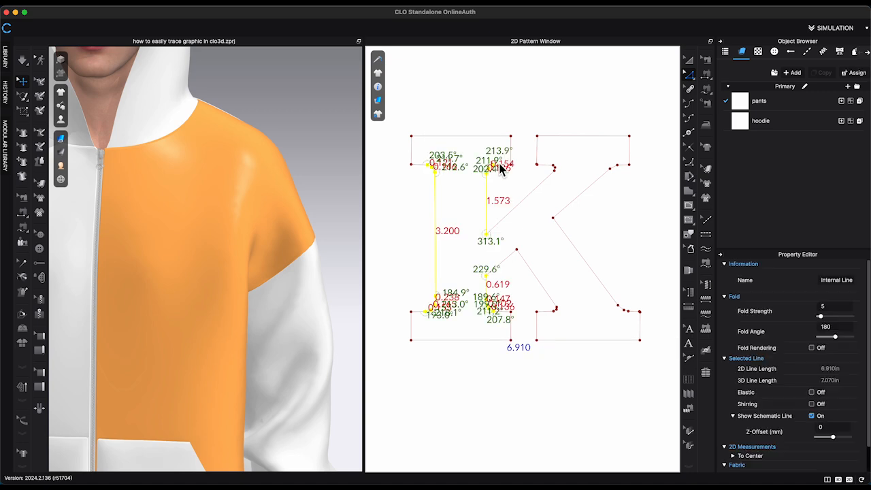
{"action": "right_click", "coordinate": [499, 168]}
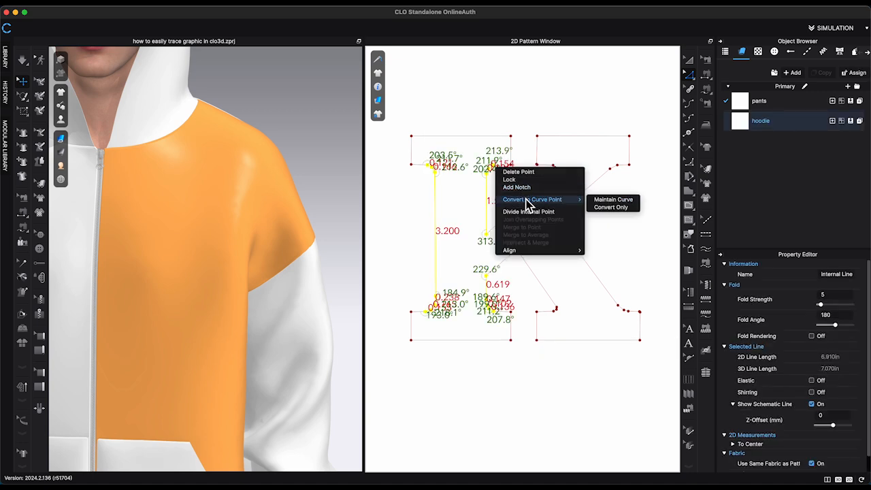
{"action": "mouse_move", "coordinate": [613, 199]}
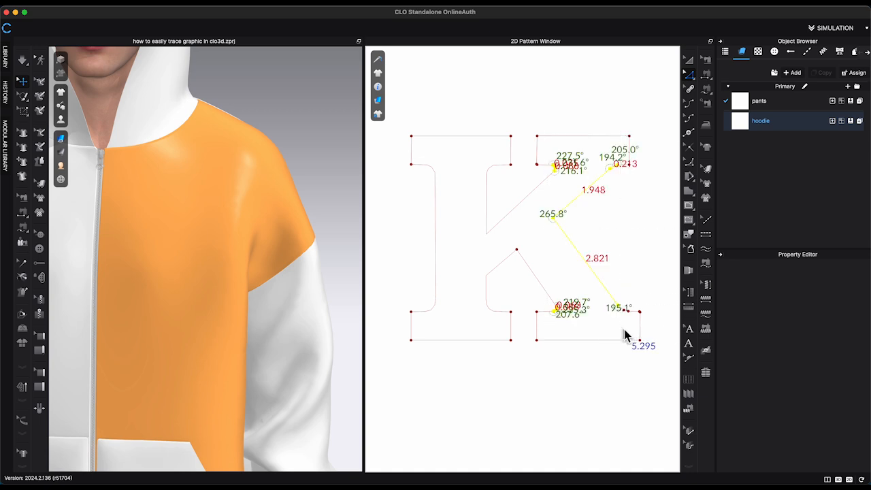
{"action": "right_click", "coordinate": [616, 309]}
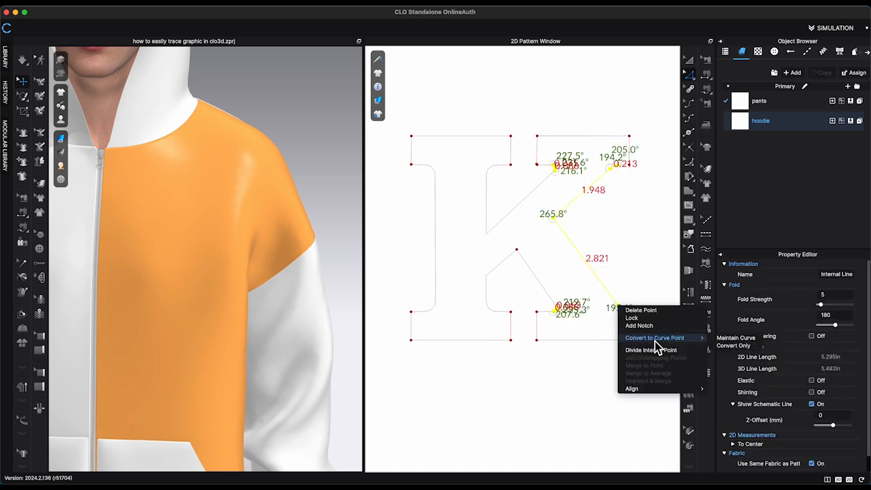
{"action": "left_click", "coordinate": [422, 401]}
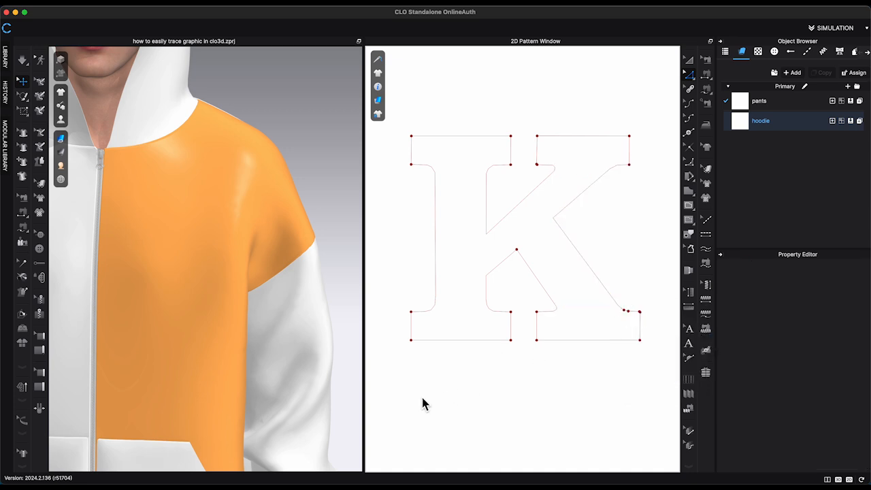
{"action": "left_click_drag", "start_coordinate": [423, 404], "coordinate": [608, 97]}
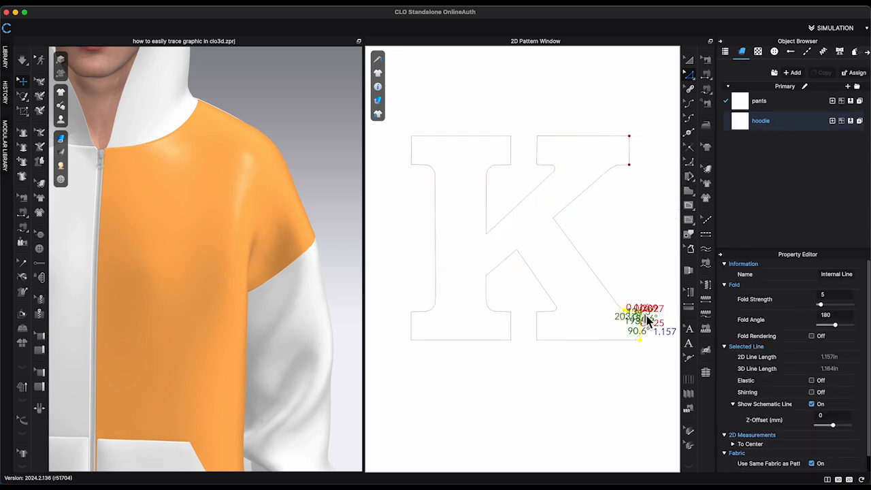
{"action": "right_click", "coordinate": [640, 334]}
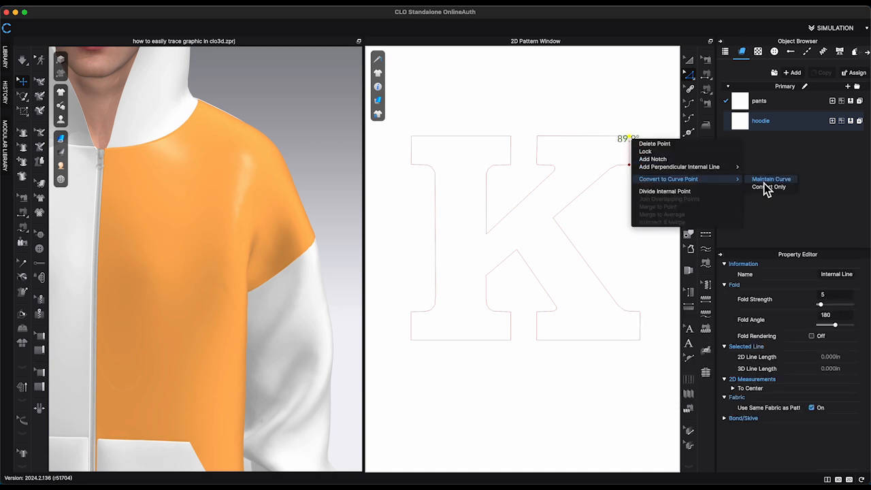
{"action": "left_click", "coordinate": [769, 187]}
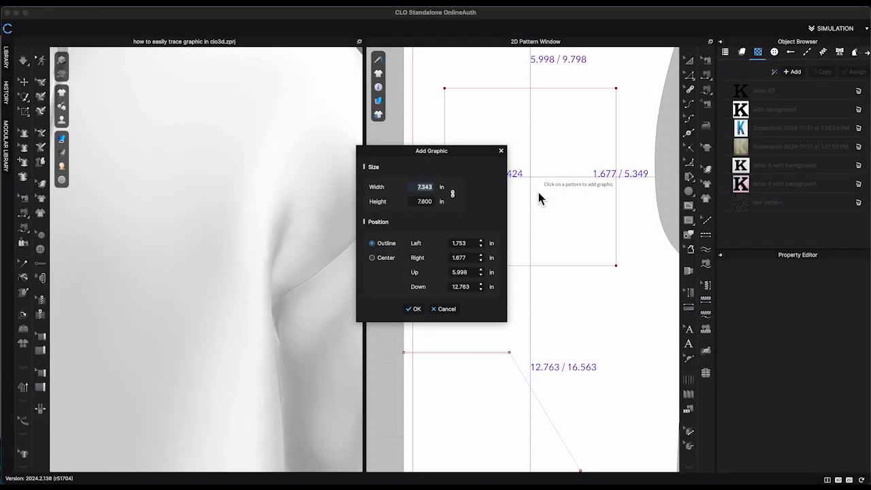
Confirm the new K graphic and trace it as an internal shape on the chest
{"action": "left_click", "coordinate": [413, 308]}
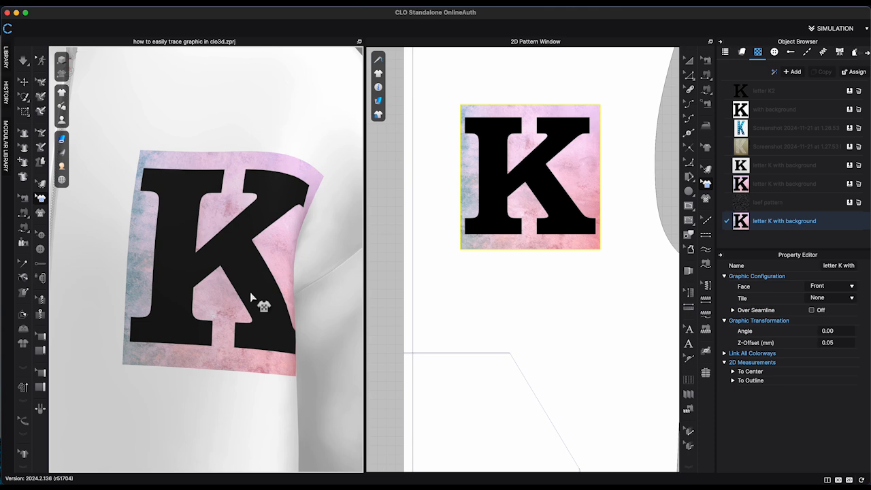
{"action": "right_click", "coordinate": [529, 176]}
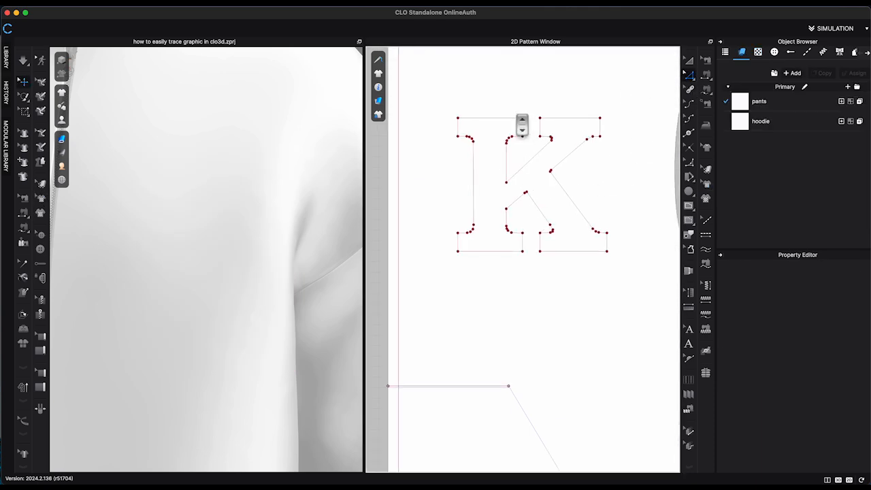
{"action": "left_click", "coordinate": [760, 120]}
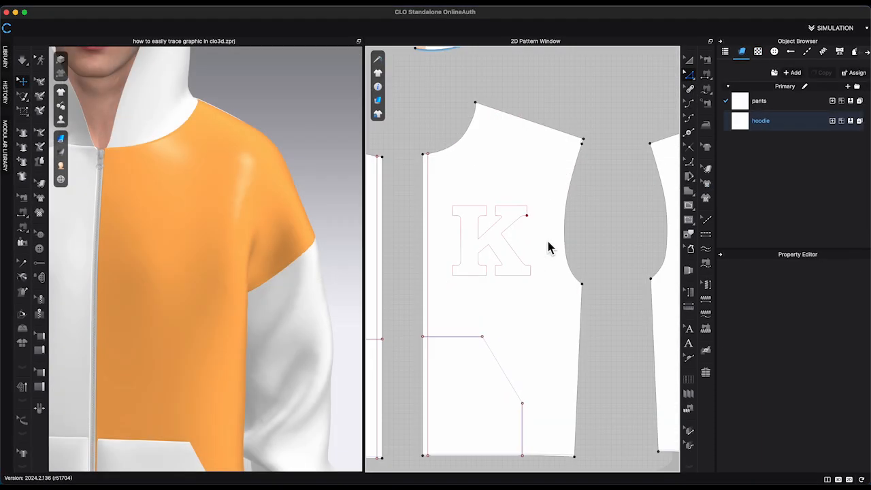
Clone the traced K outline as its own pattern piece and select it
{"action": "left_click", "coordinate": [490, 239]}
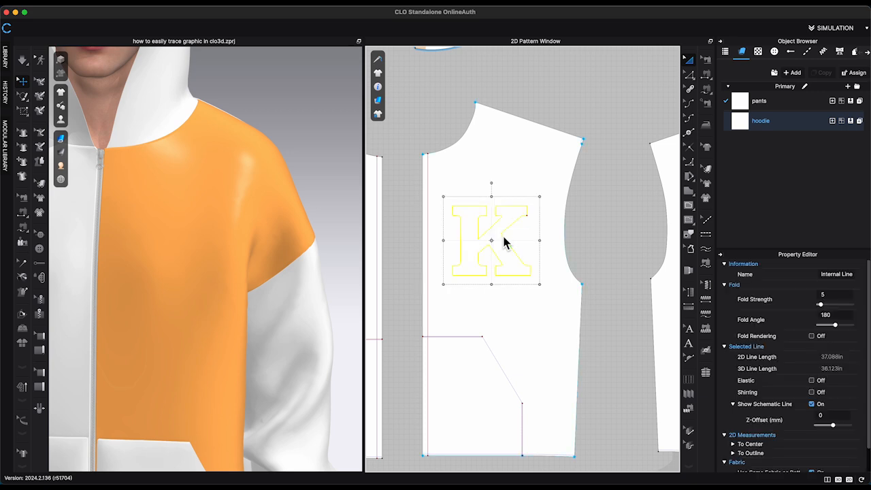
{"action": "right_click", "coordinate": [491, 240]}
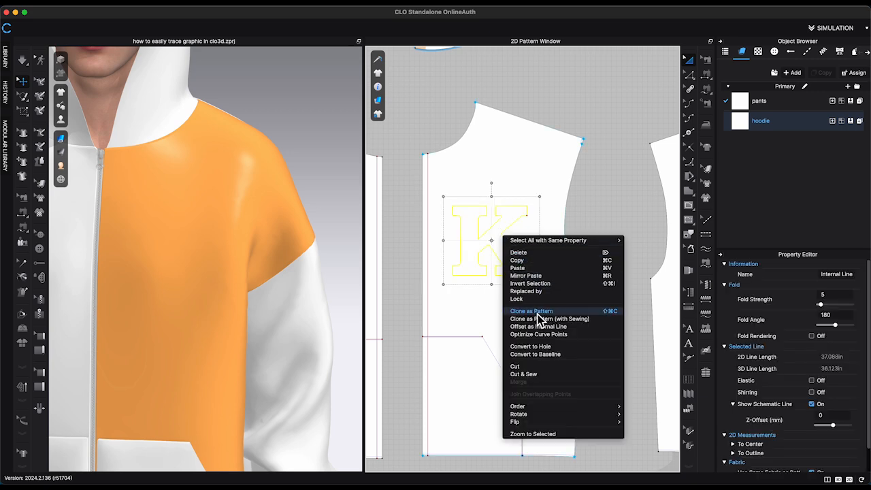
{"action": "left_click", "coordinate": [549, 318]}
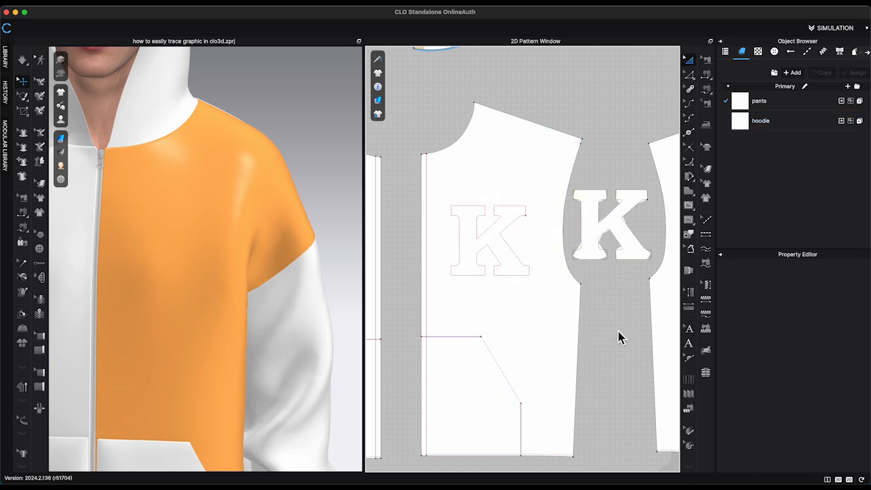
{"action": "left_click", "coordinate": [549, 224]}
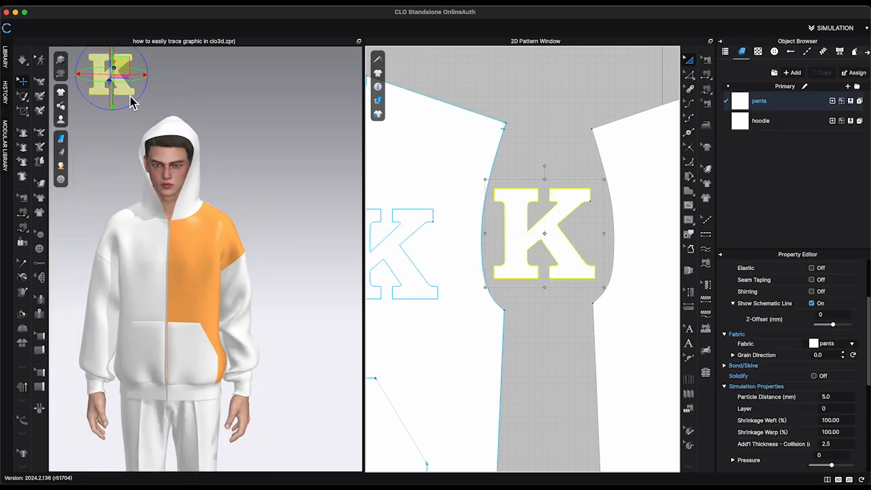
Set the K piece's mesh type and enter a particle distance of 3.0
{"action": "right_click", "coordinate": [242, 136]}
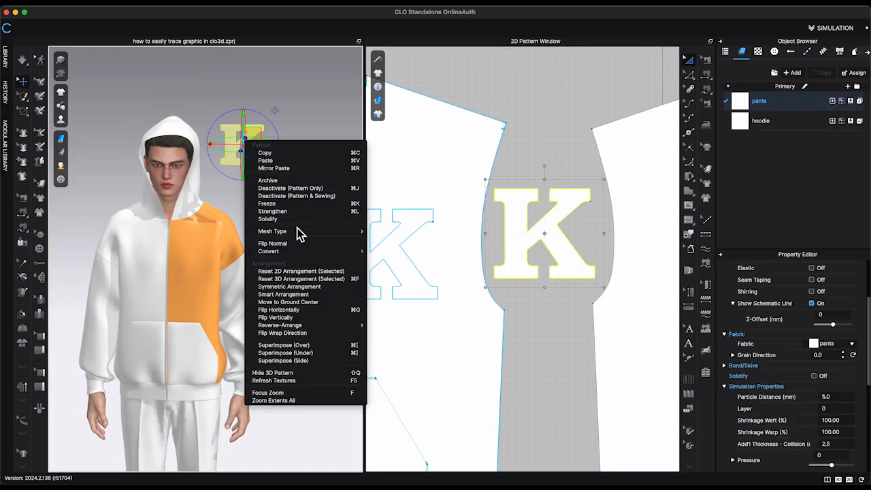
{"action": "mouse_move", "coordinate": [292, 231]}
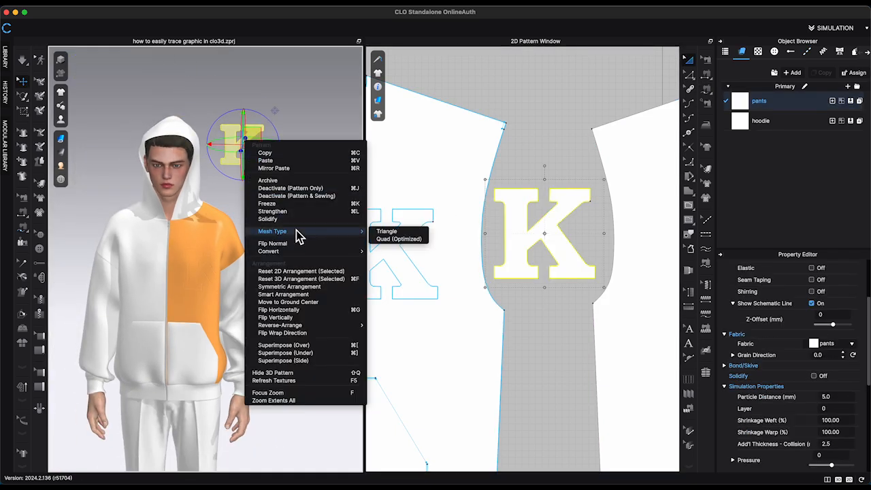
{"action": "left_click", "coordinate": [399, 238]}
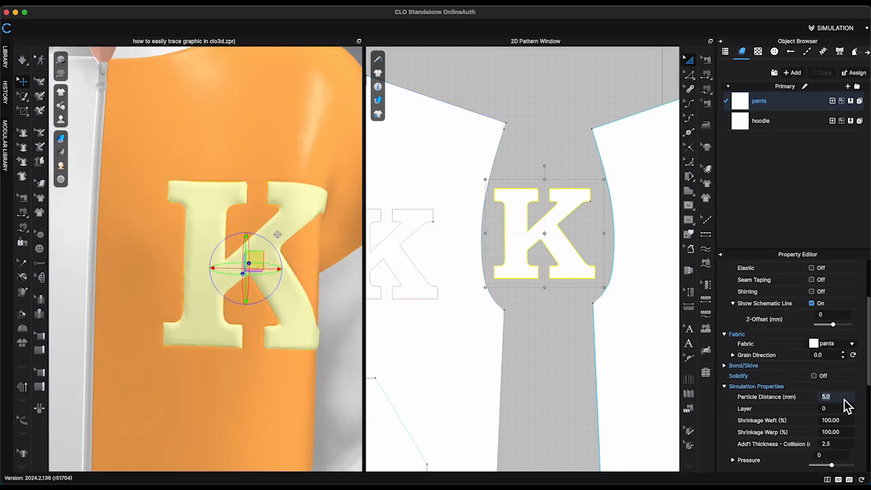
{"action": "type", "text": "3.0"}
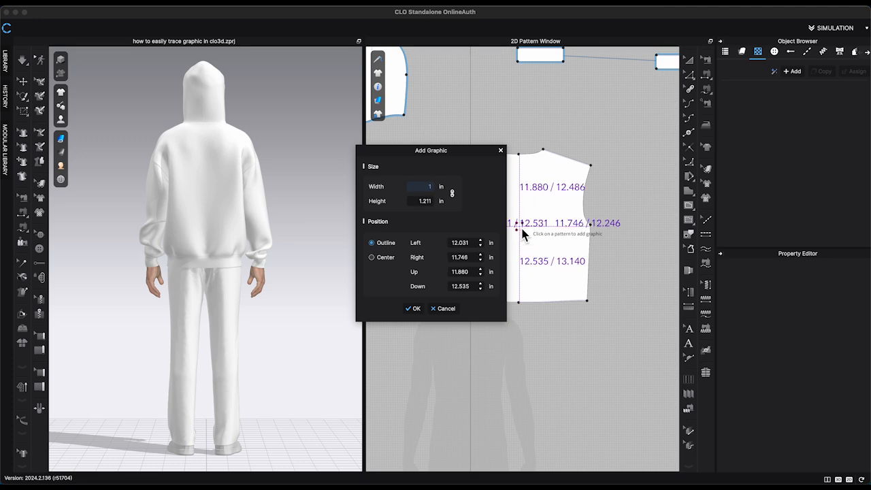
Place the dragon graphic on the back bodice and trace it as internal shapes
{"action": "left_click", "coordinate": [412, 308]}
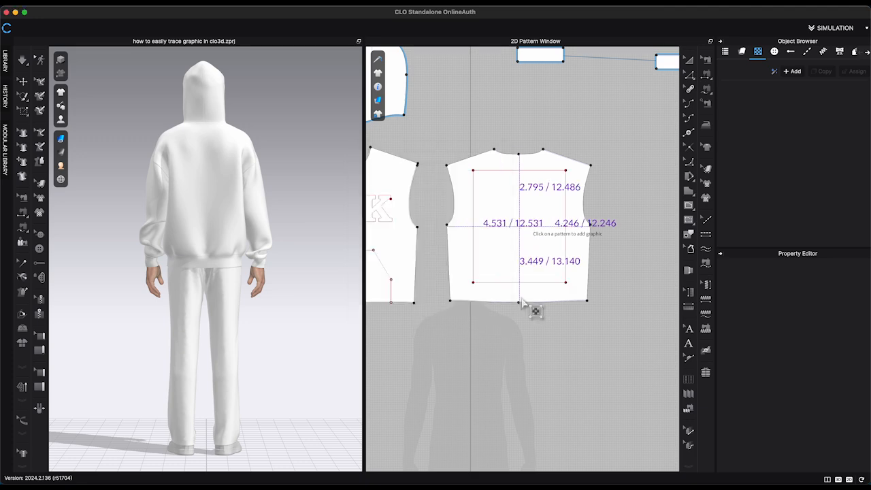
{"action": "left_click", "coordinate": [522, 225]}
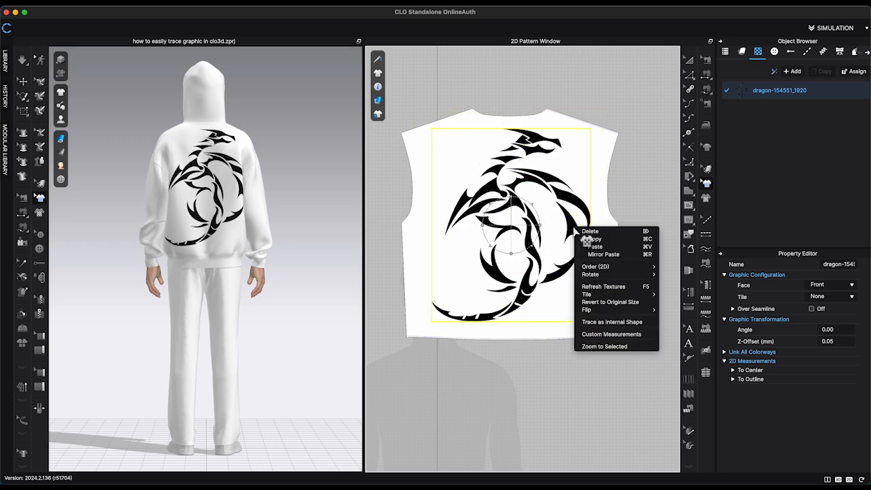
{"action": "mouse_move", "coordinate": [611, 321]}
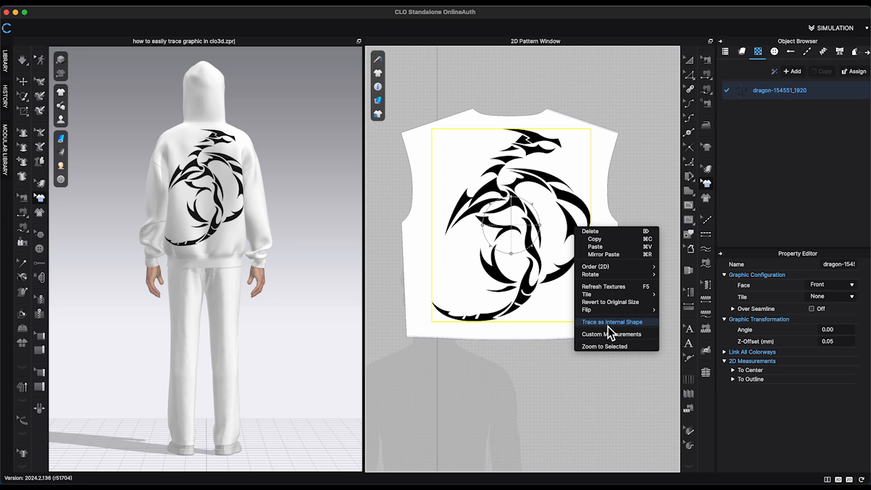
{"action": "left_click", "coordinate": [611, 322]}
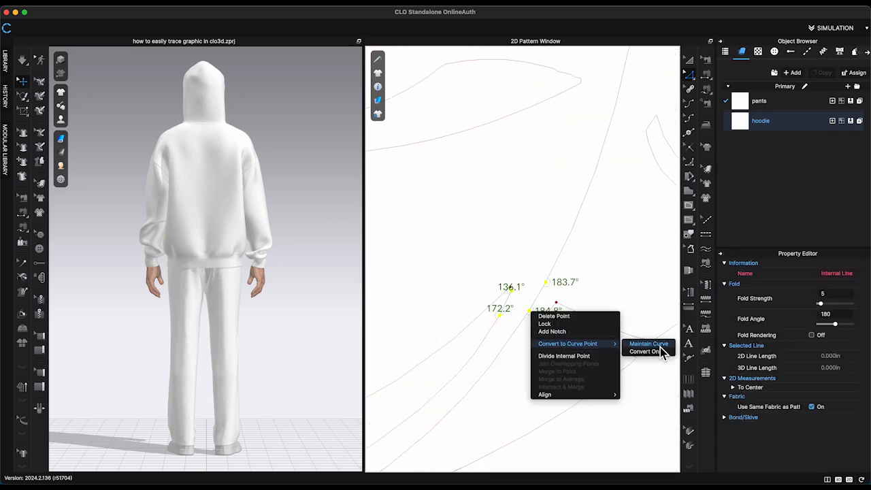
Convert the traced dragon points to curve points, maintaining the curve shape
{"action": "left_click", "coordinate": [648, 344]}
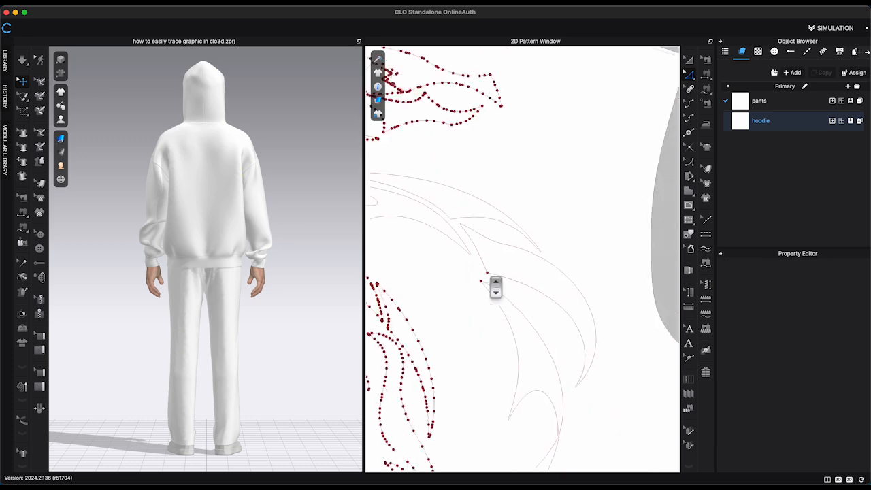
{"action": "left_click", "coordinate": [551, 204]}
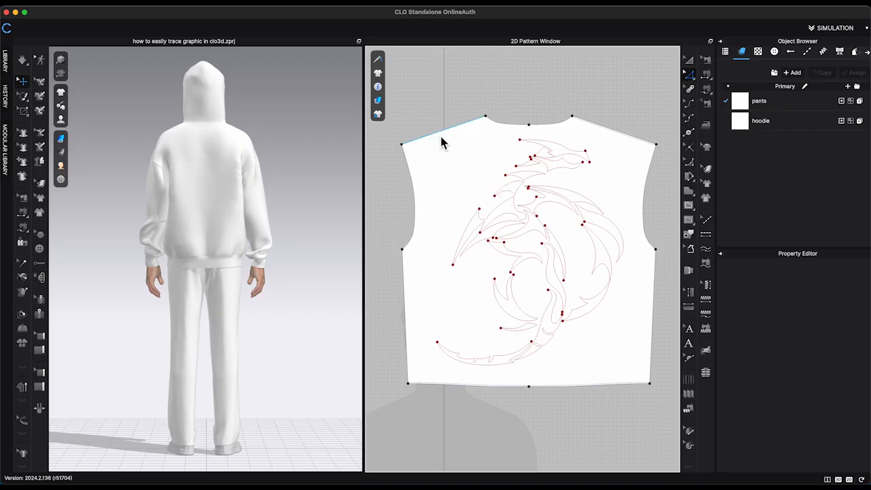
Select all traced dragon lines and clone them as a pattern piece
{"action": "left_click", "coordinate": [531, 239]}
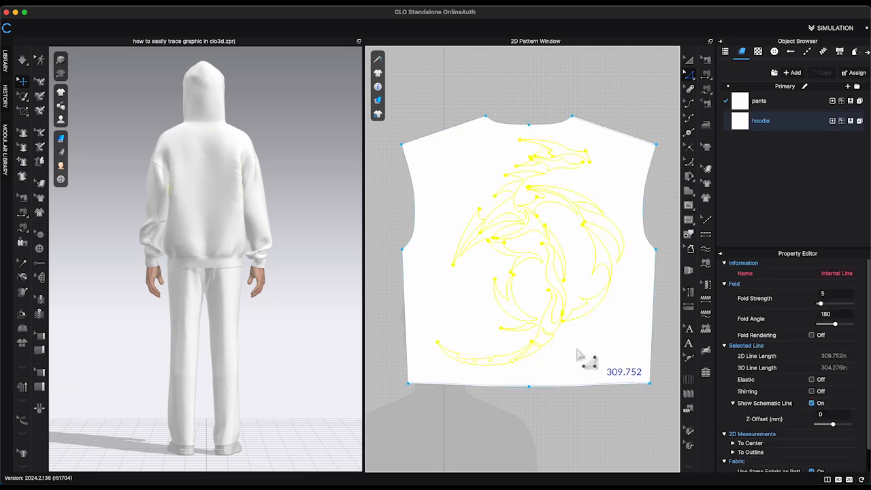
{"action": "right_click", "coordinate": [587, 360]}
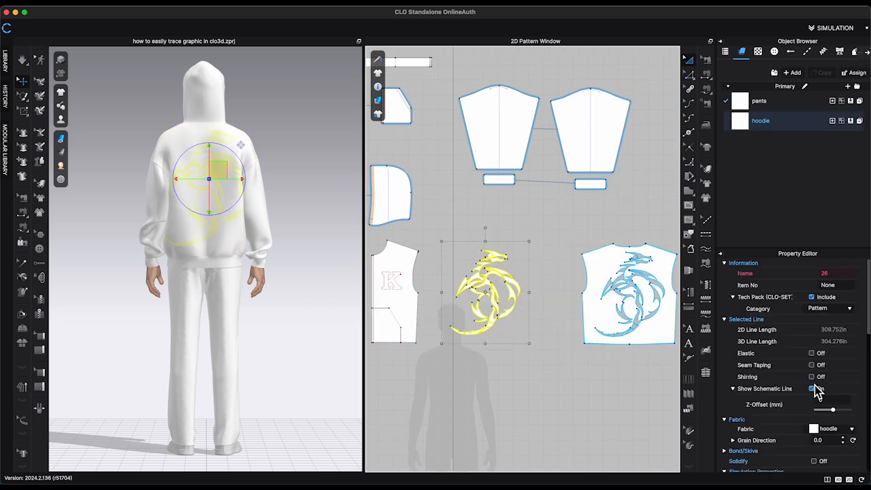
{"action": "scroll", "scroll_direction": "down", "scroll_amount": 3}
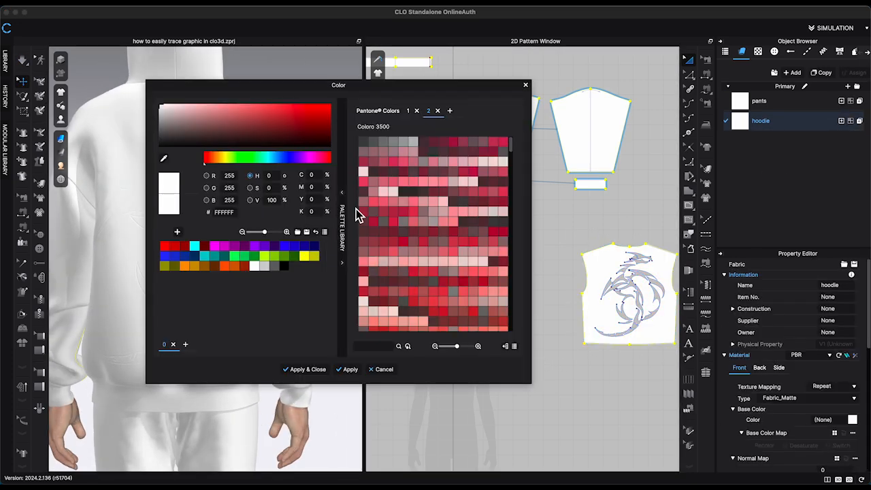
Make the hoodie fabric blue and give the dragon a darker blue fabric copy
{"action": "left_click", "coordinate": [267, 123]}
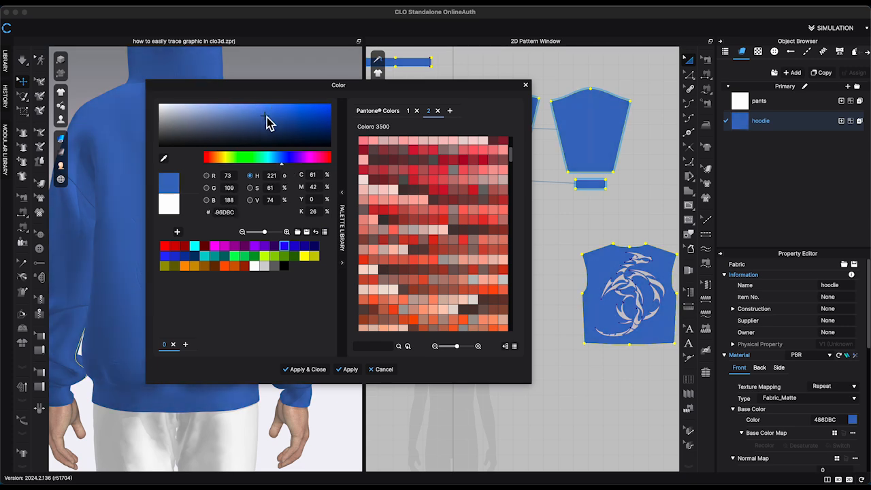
{"action": "left_click", "coordinate": [270, 128]}
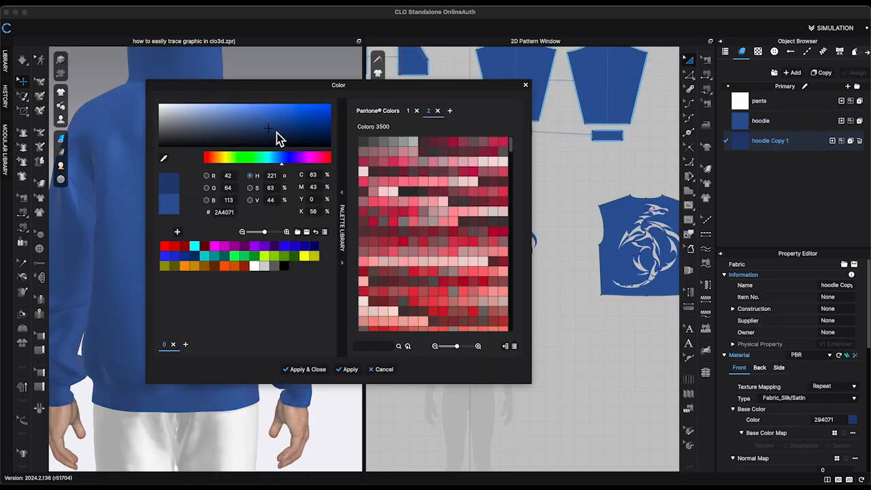
{"action": "left_click", "coordinate": [307, 369]}
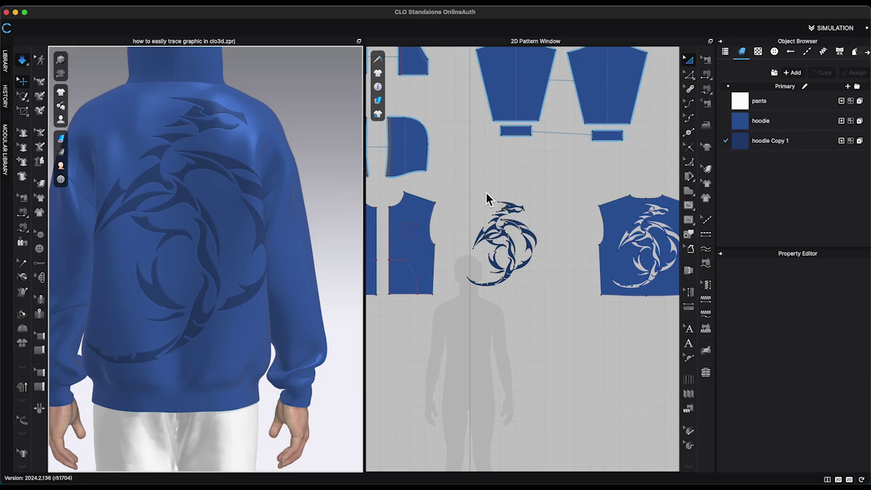
Layer Clone the dragon piece, place the sewn copy beneath it, and select both dragon pieces
{"action": "right_click", "coordinate": [503, 245]}
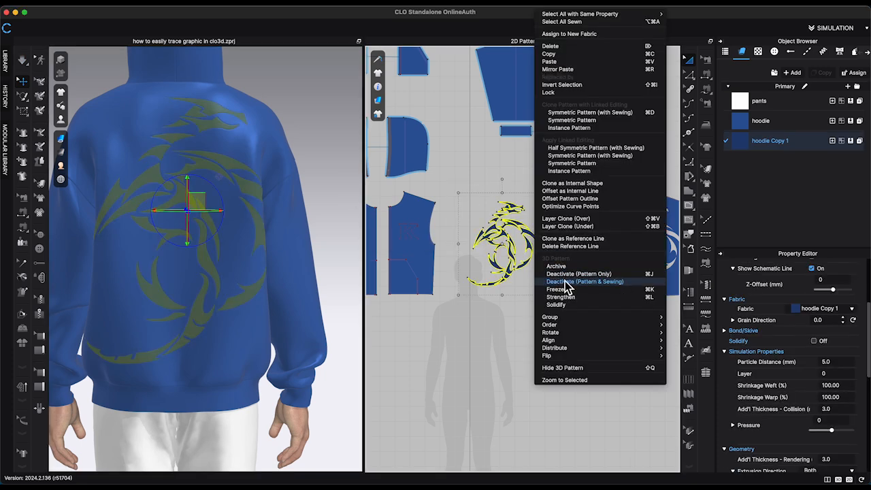
{"action": "left_click", "coordinate": [565, 281]}
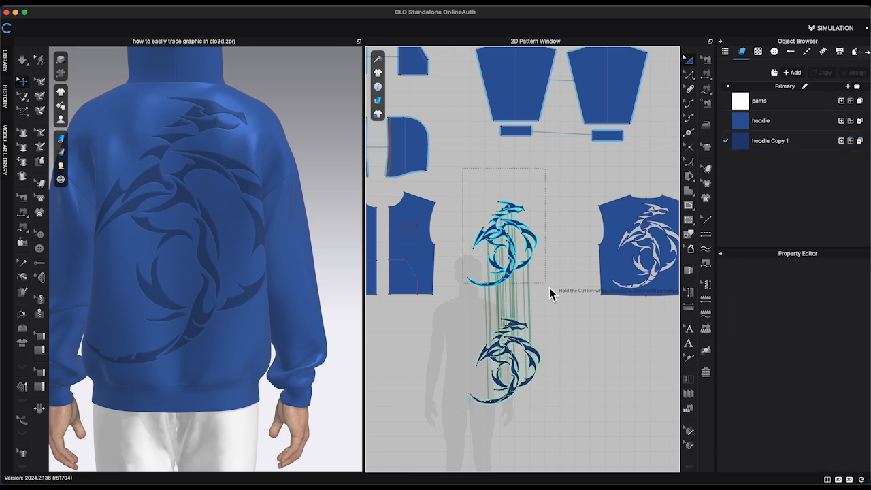
{"action": "left_click", "coordinate": [504, 235]}
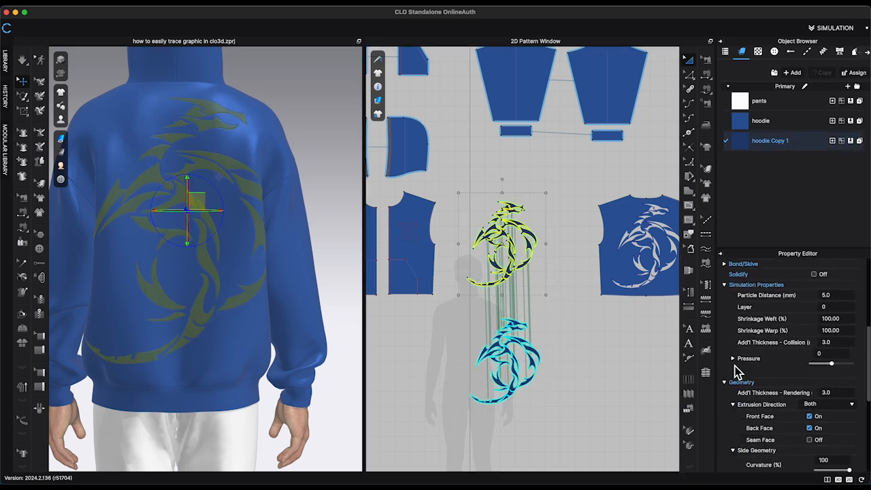
{"action": "left_click", "coordinate": [732, 358]}
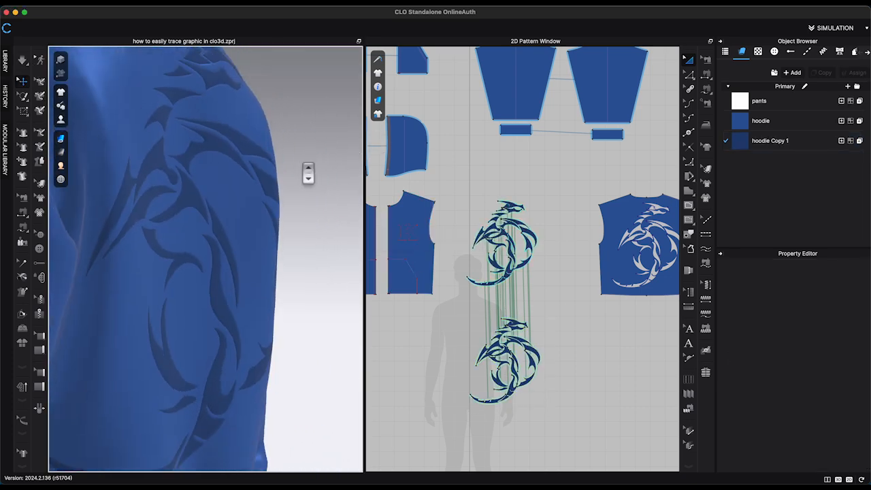
{"action": "left_click", "coordinate": [770, 140]}
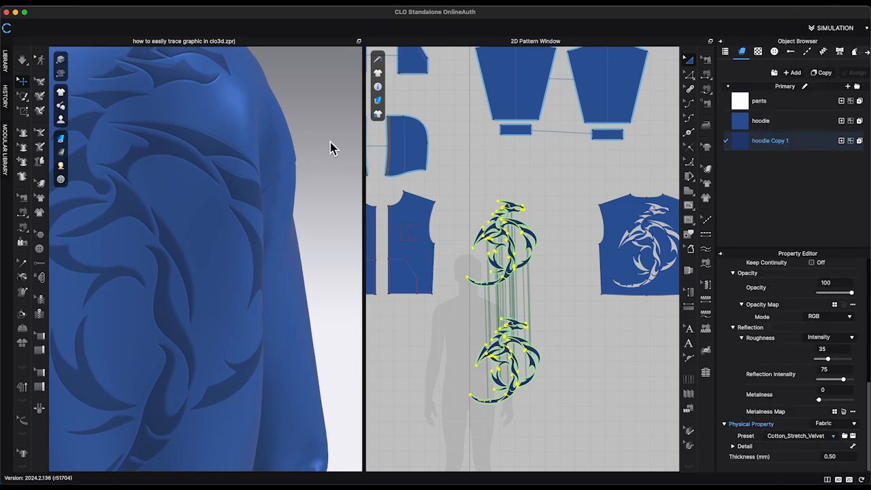